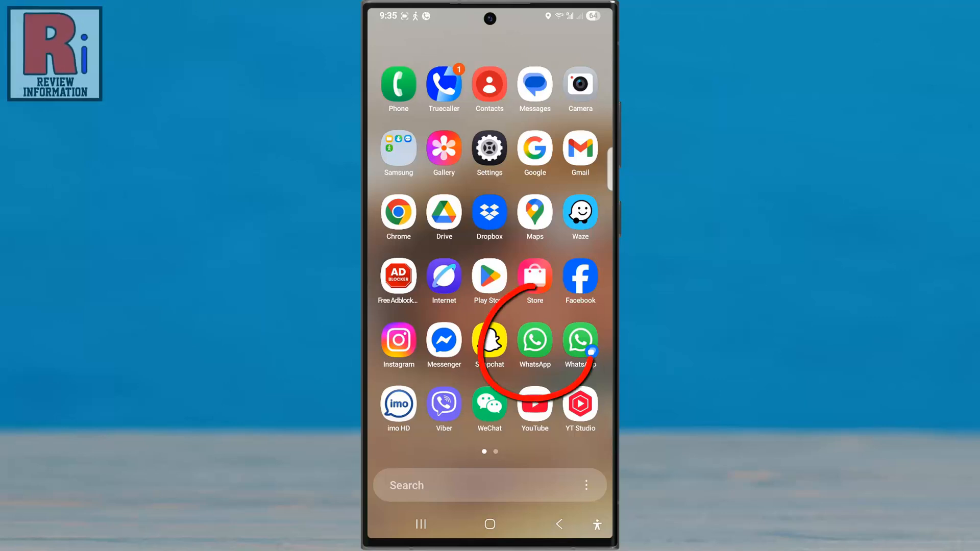
# Step: Open the WhatsApp chat with PRIYA (USA)
pyautogui.click(534, 342)
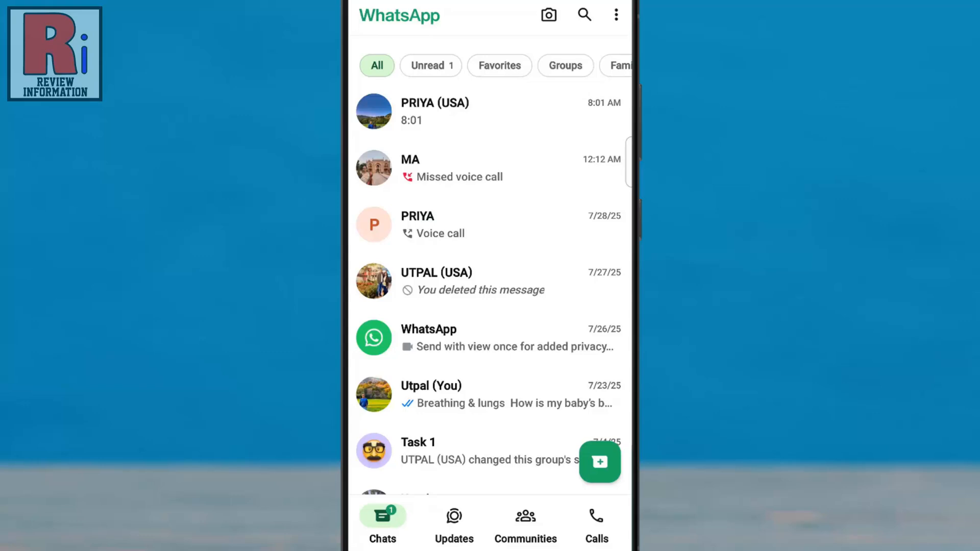
pyautogui.click(435, 111)
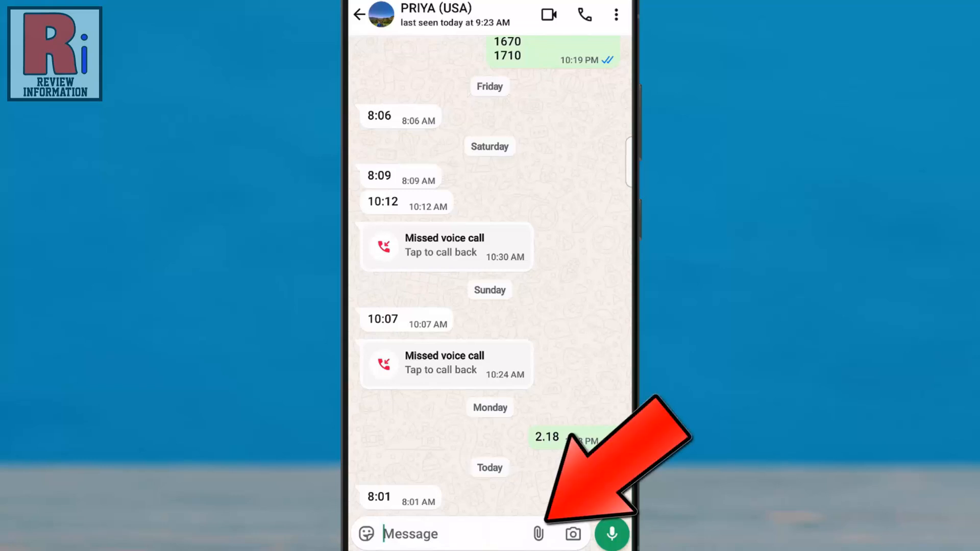
# Step: Choose Document from the chat's attachment options
pyautogui.click(538, 534)
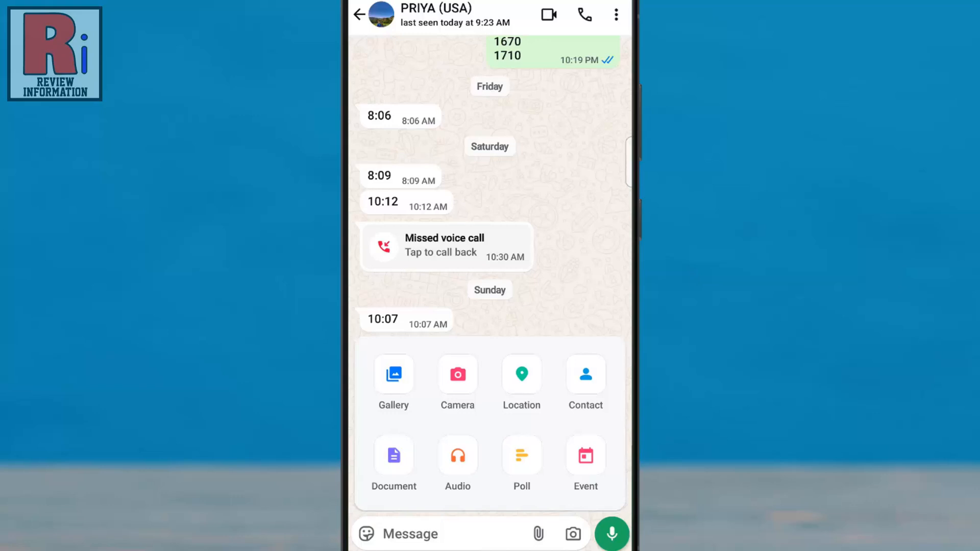
pyautogui.click(394, 456)
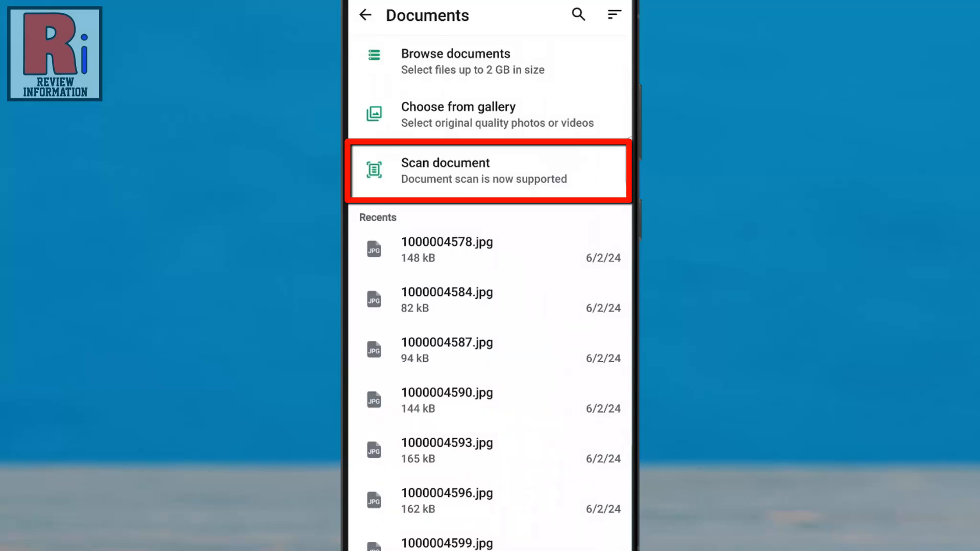
# Step: Scan the paper manual page with automatic capture into a one-page preview
pyautogui.click(489, 171)
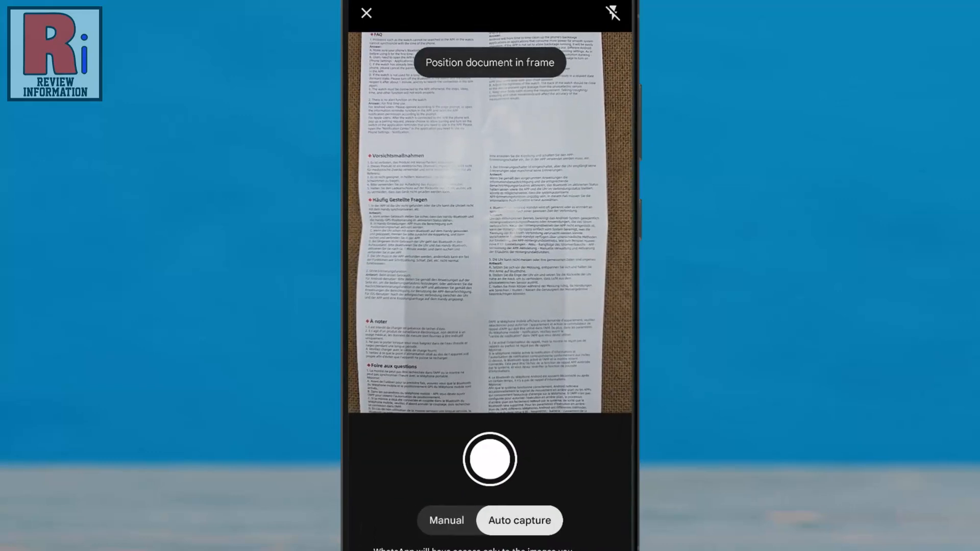
pyautogui.click(446, 521)
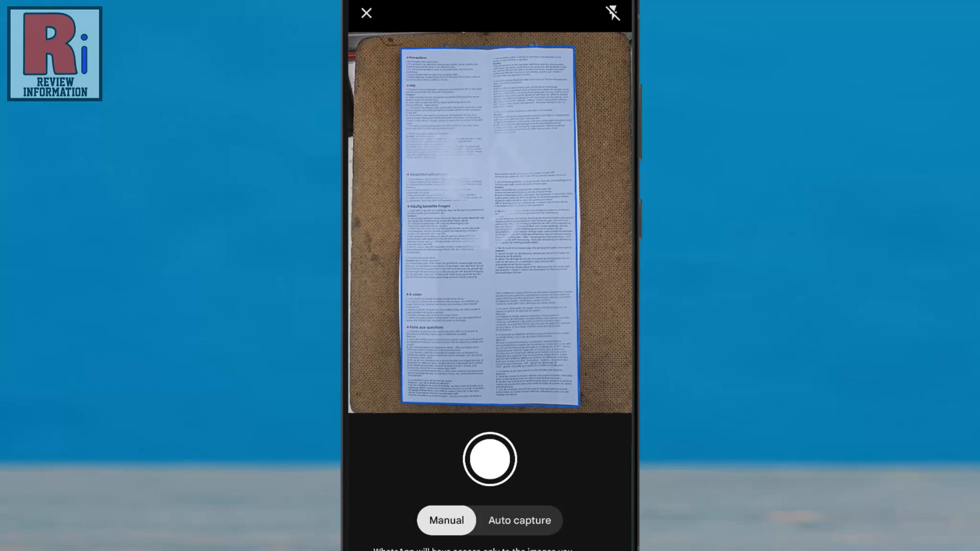
pyautogui.click(519, 520)
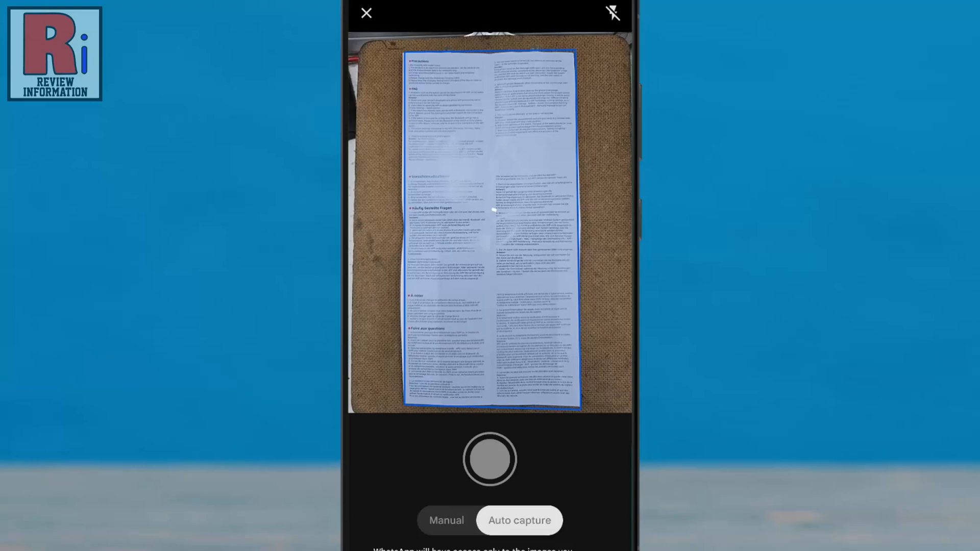
pyautogui.click(489, 461)
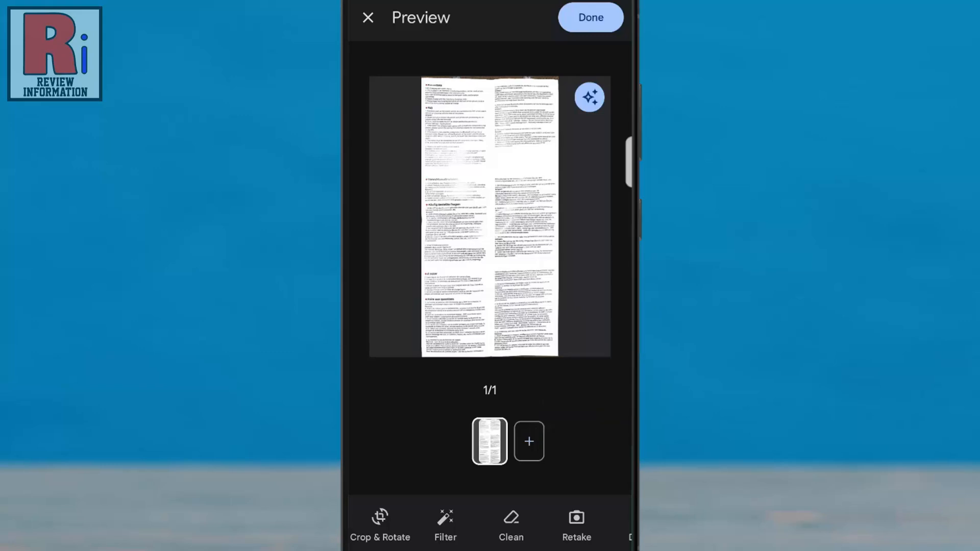
# Step: Remove the enhancement filter so the scan preview shows the original greyish photo
pyautogui.click(588, 97)
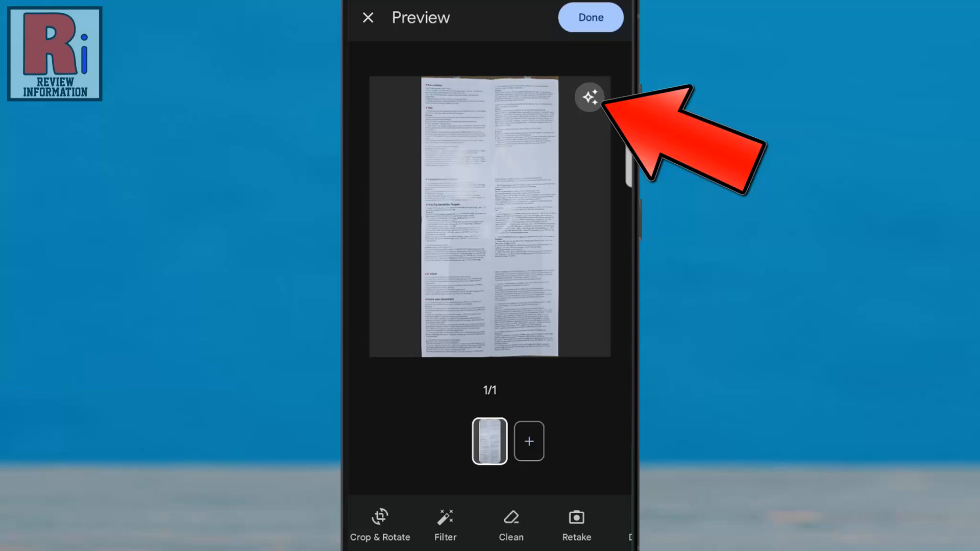
pyautogui.click(588, 98)
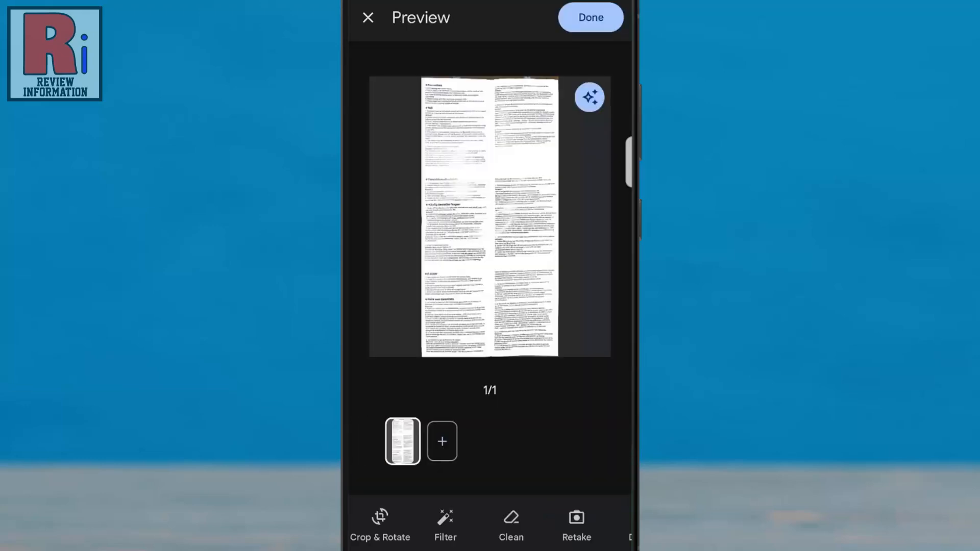
pyautogui.click(445, 524)
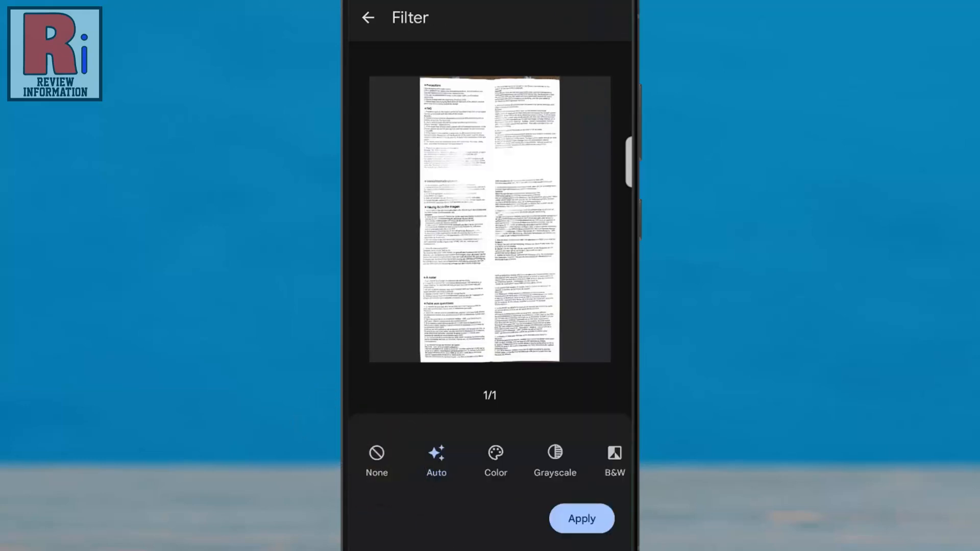
pyautogui.click(614, 459)
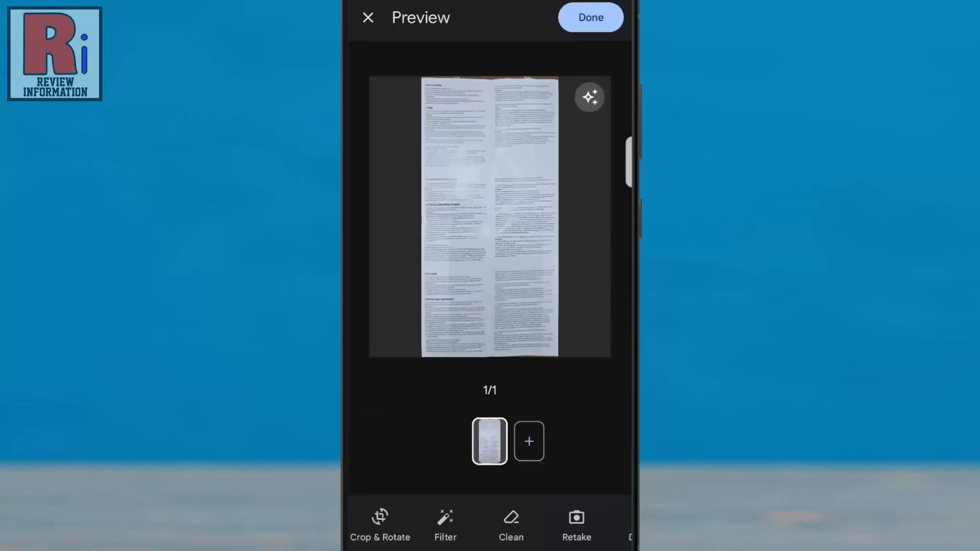
pyautogui.click(510, 524)
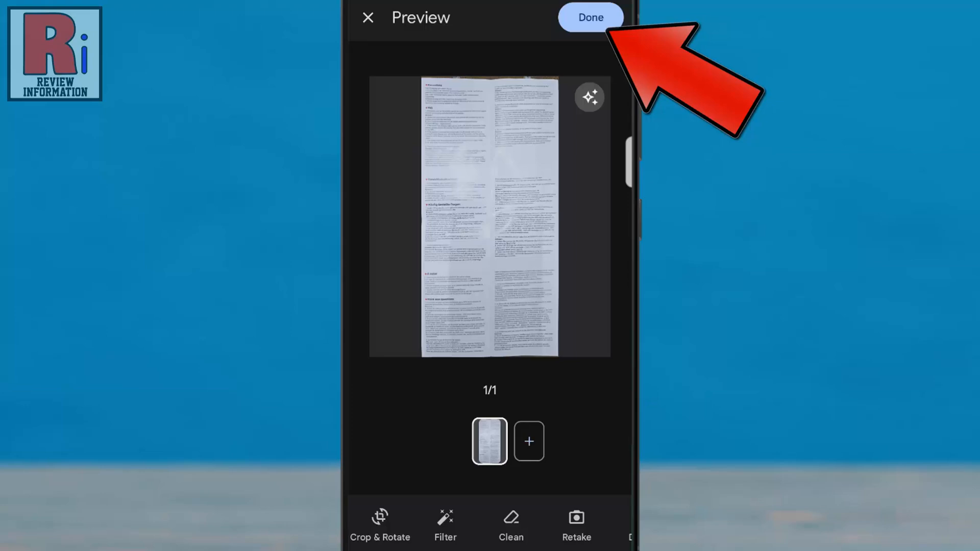
# Step: Send the one-page PDF scan with the caption 'Smartwatch manual'
pyautogui.click(589, 18)
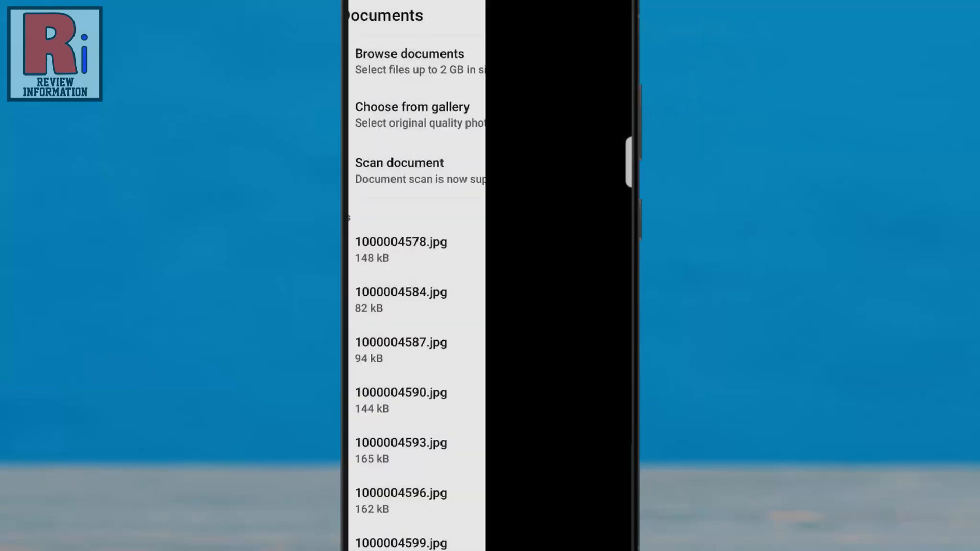
pyautogui.click(400, 162)
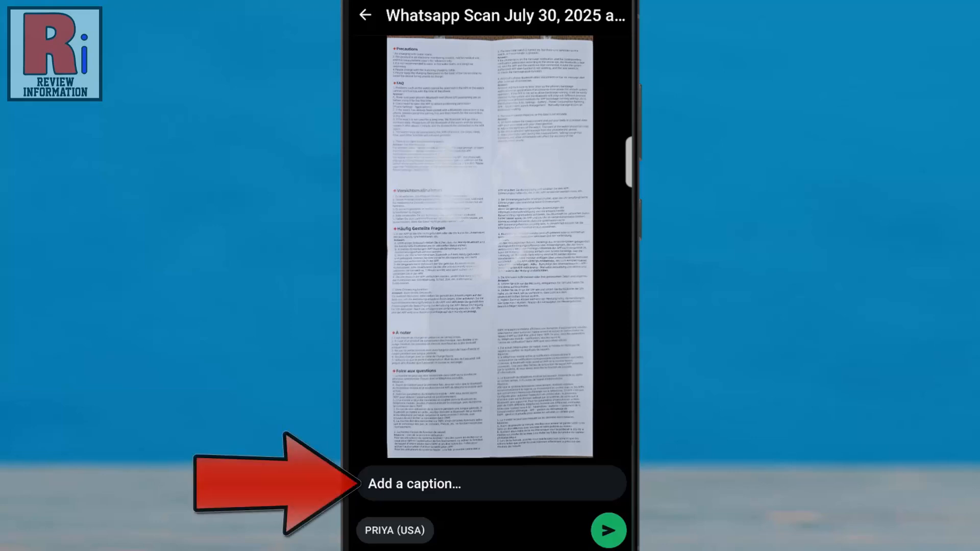
pyautogui.write('Smartwatch manual')
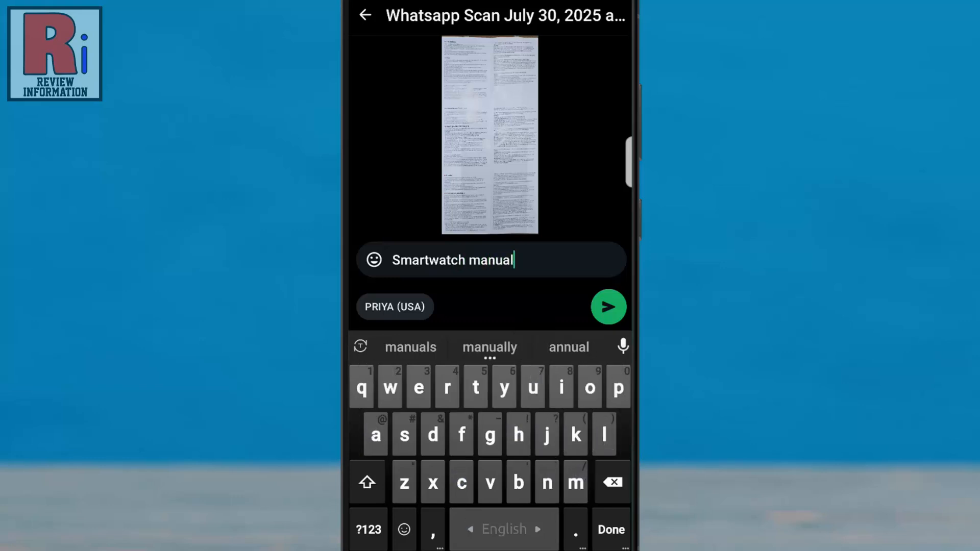
pyautogui.click(609, 530)
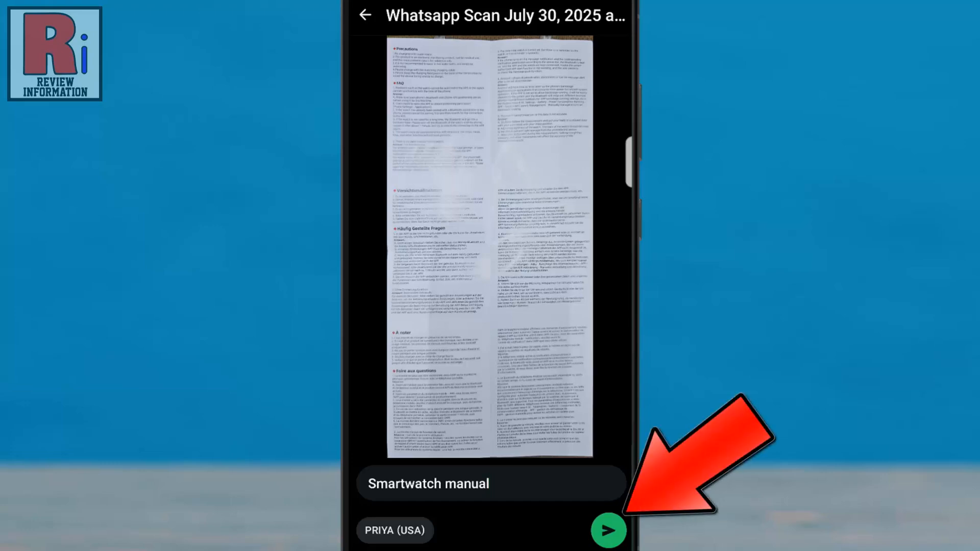
pyautogui.click(608, 530)
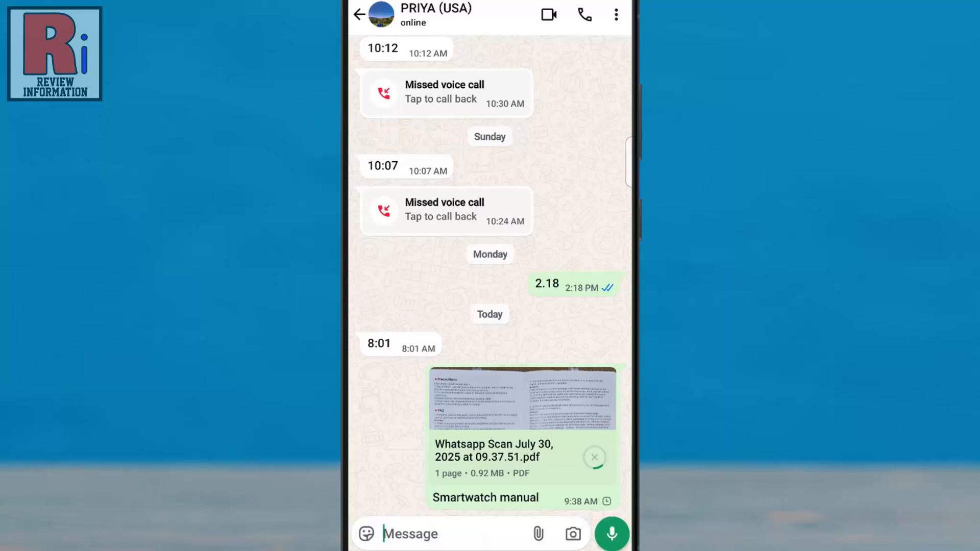